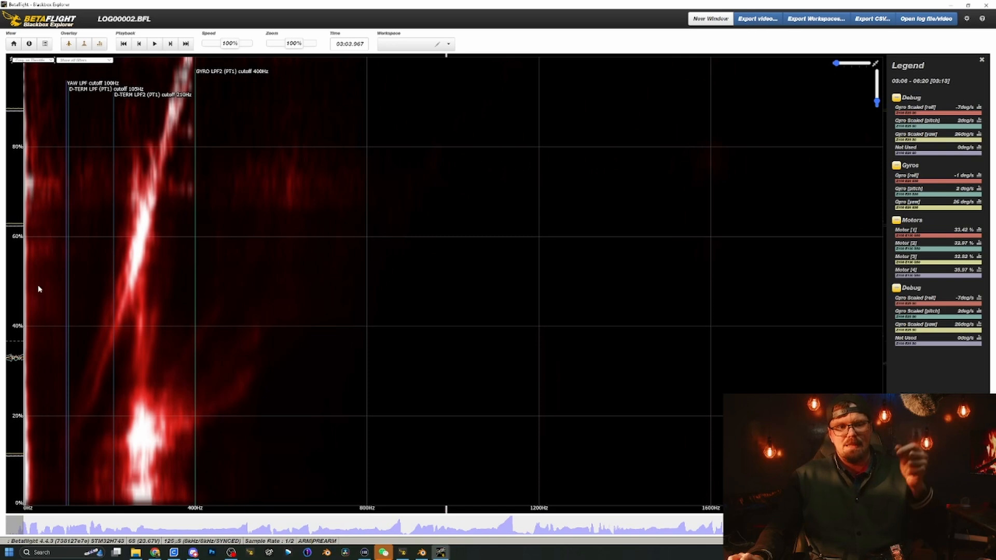
mouse_move(44, 488)
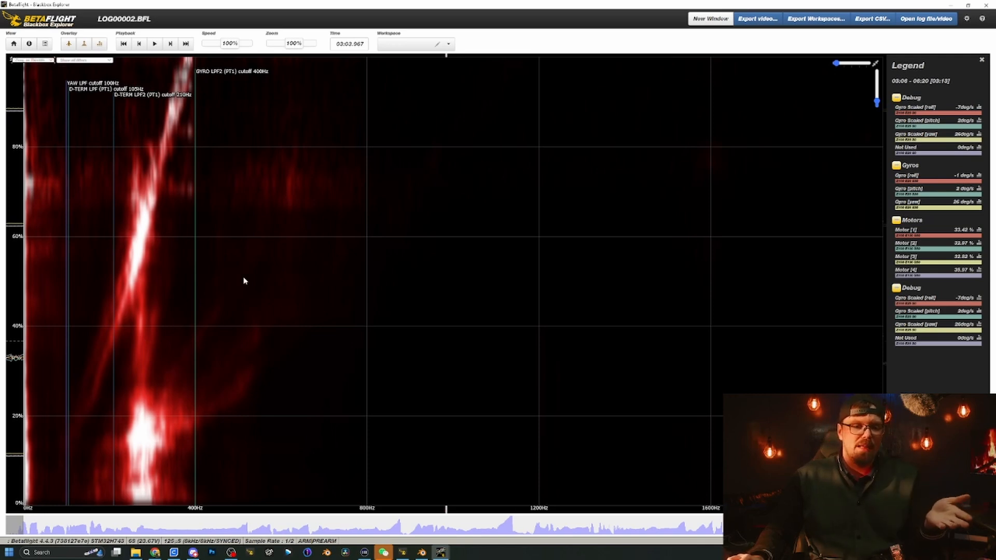
mouse_move(234, 287)
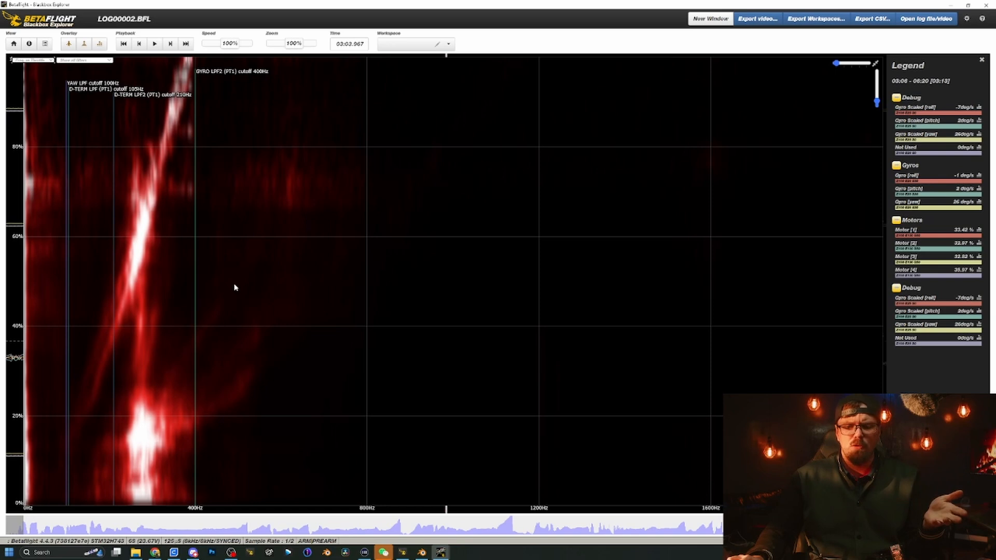
mouse_move(234, 283)
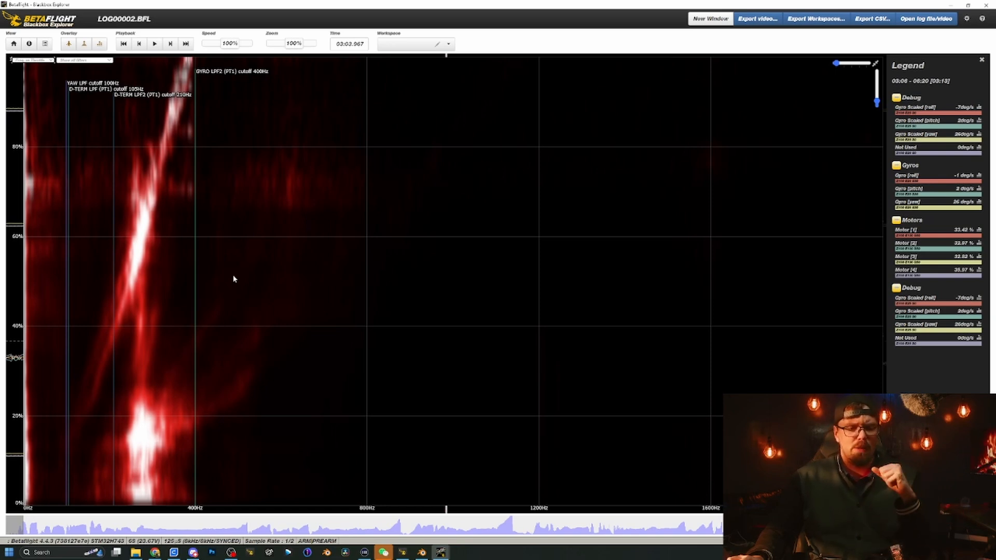
mouse_move(290, 314)
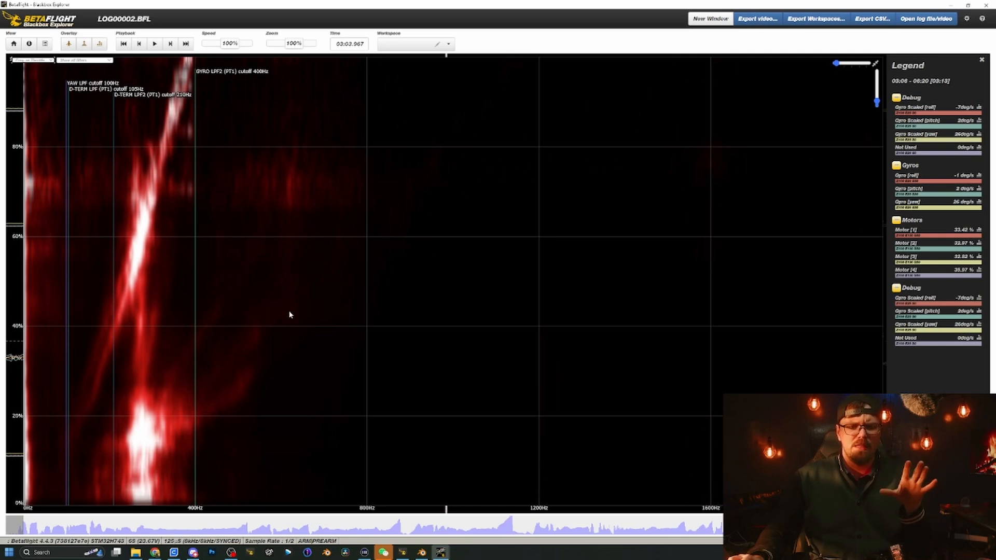
mouse_move(325, 480)
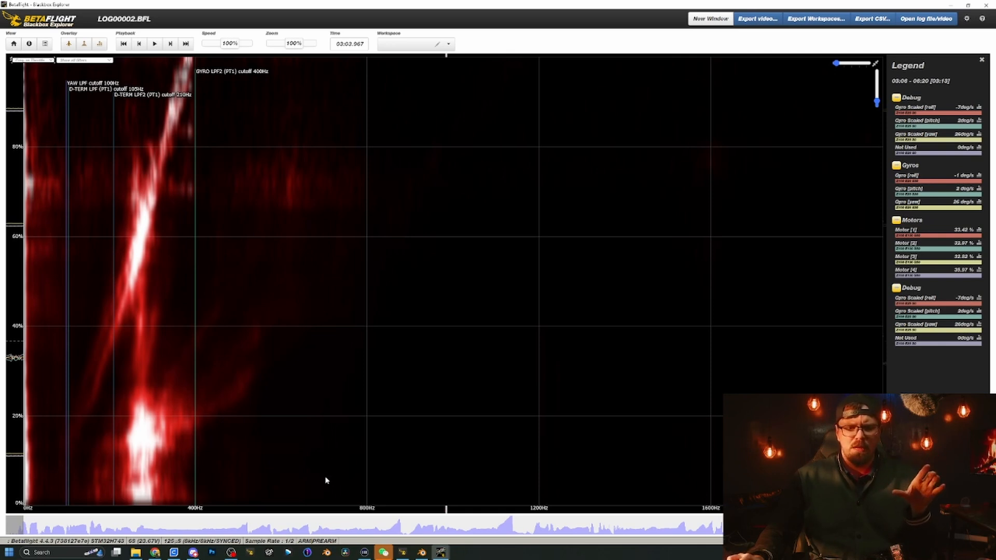
mouse_move(376, 504)
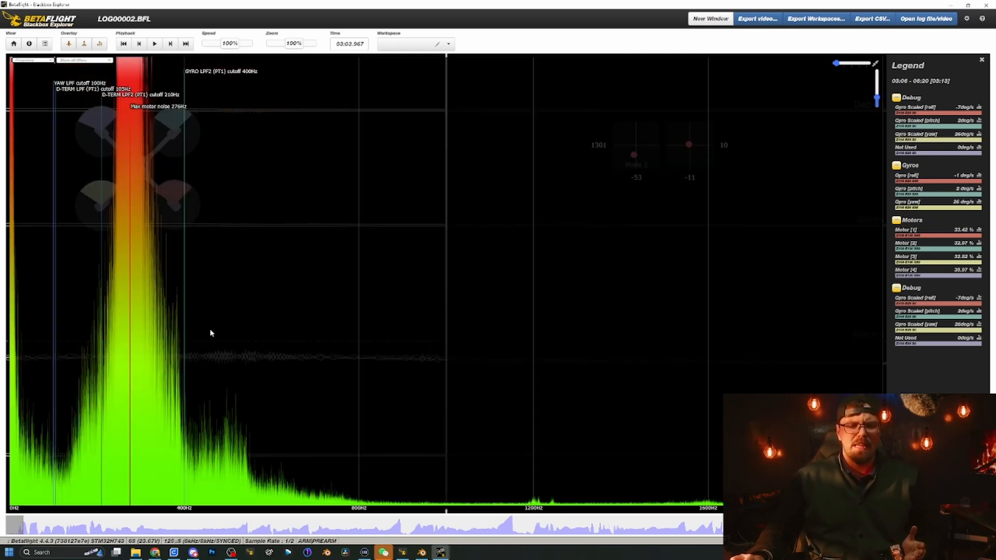
mouse_move(609, 246)
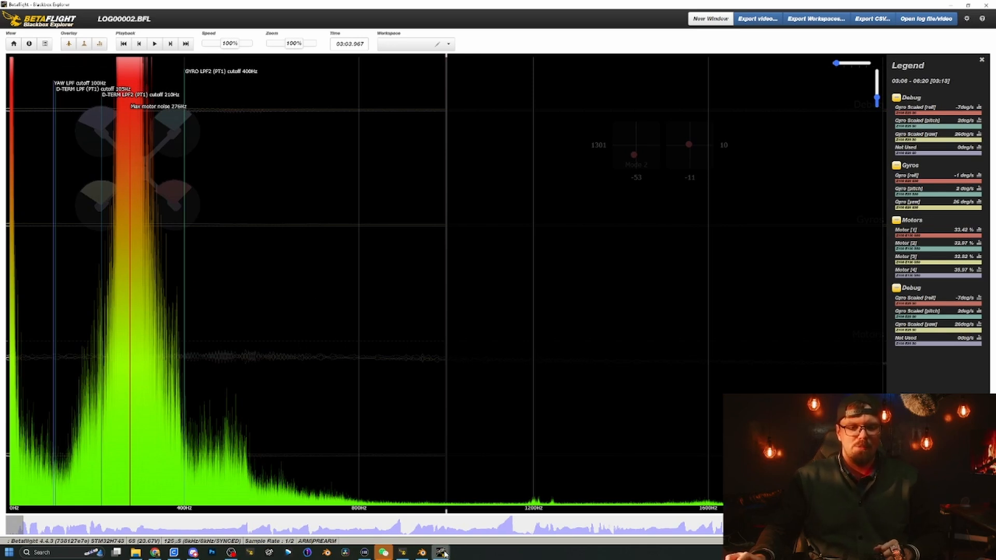
mouse_move(439, 551)
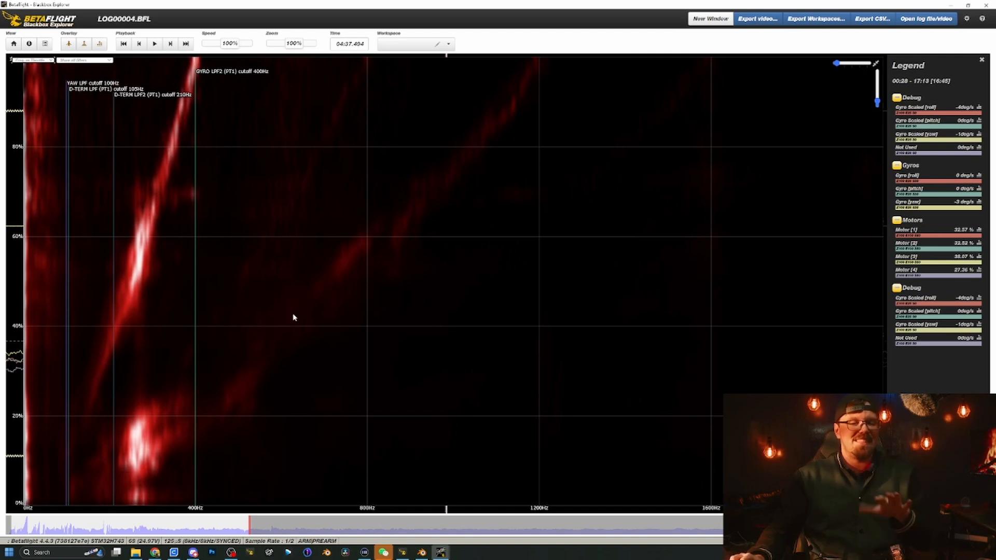
mouse_move(163, 440)
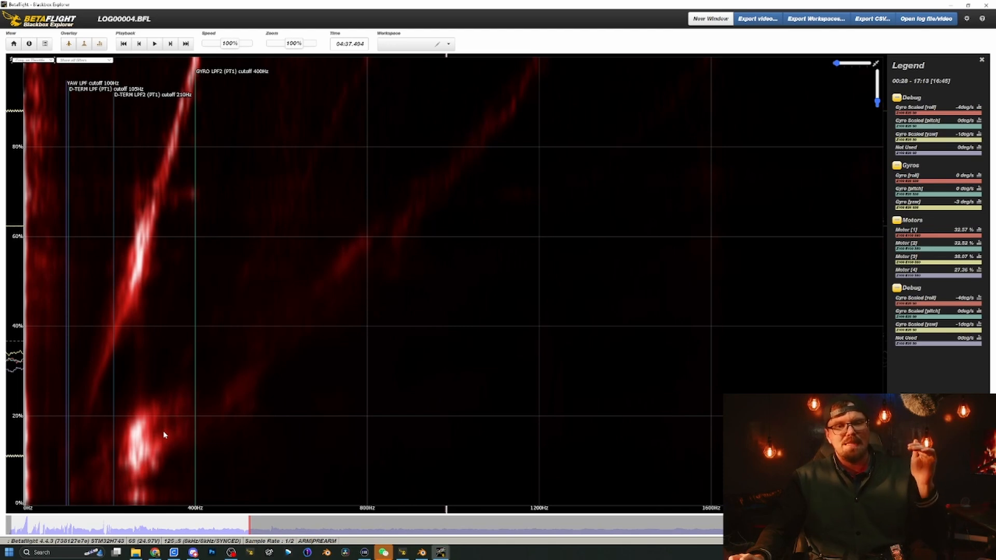
mouse_move(157, 429)
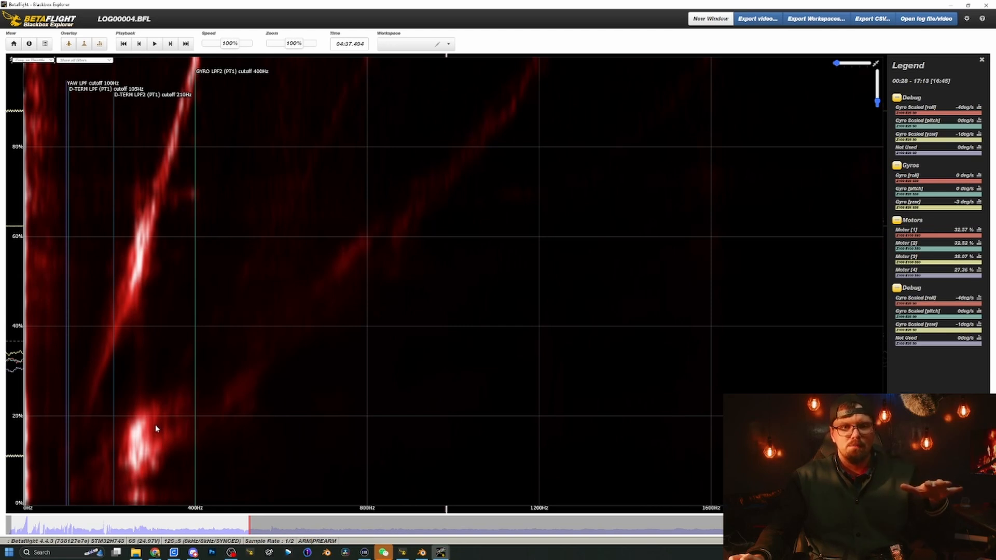
mouse_move(152, 429)
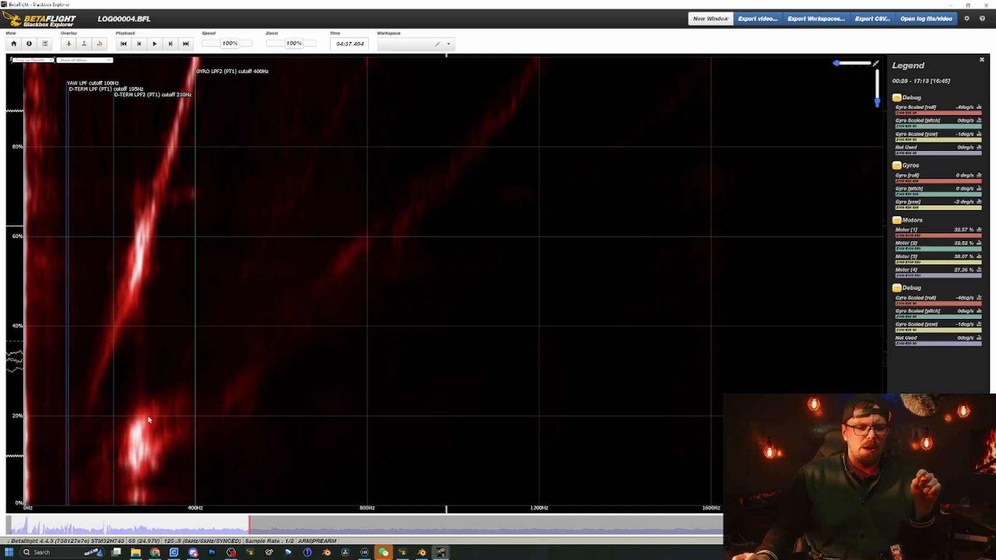
mouse_move(137, 482)
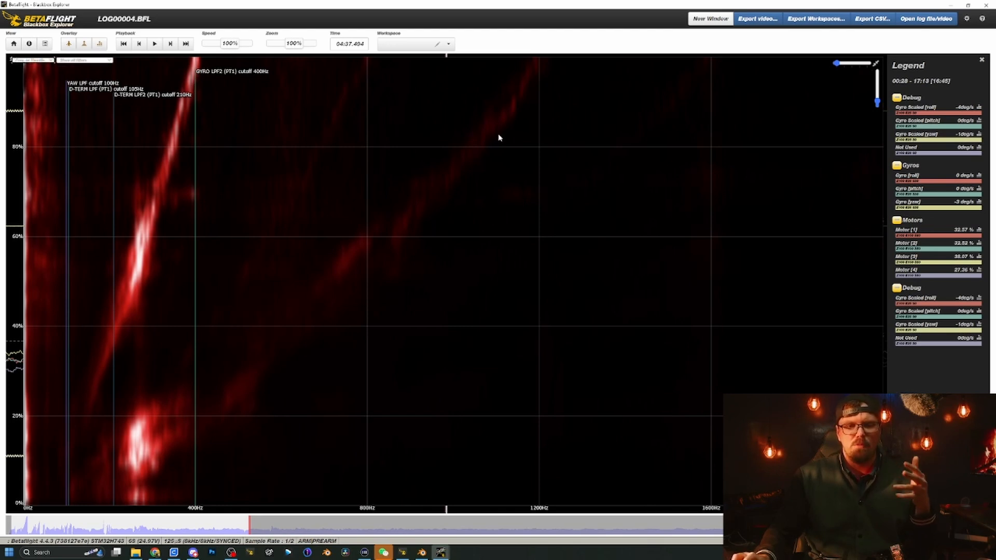
mouse_move(527, 103)
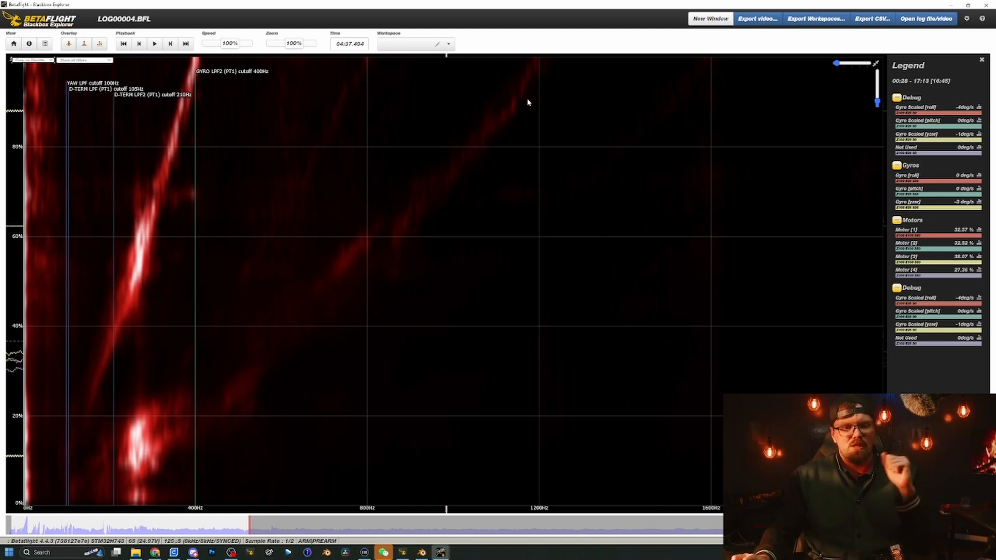
mouse_move(414, 245)
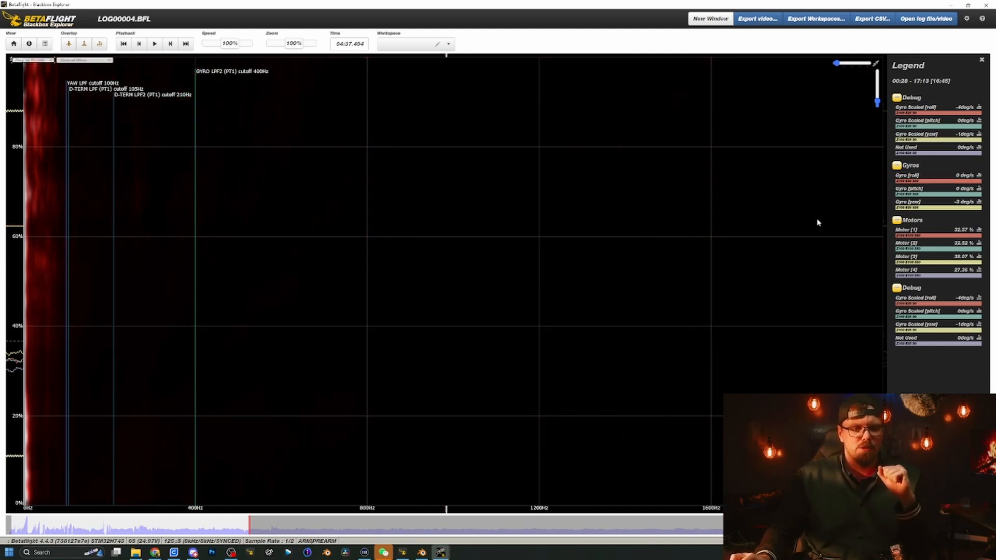
mouse_move(477, 394)
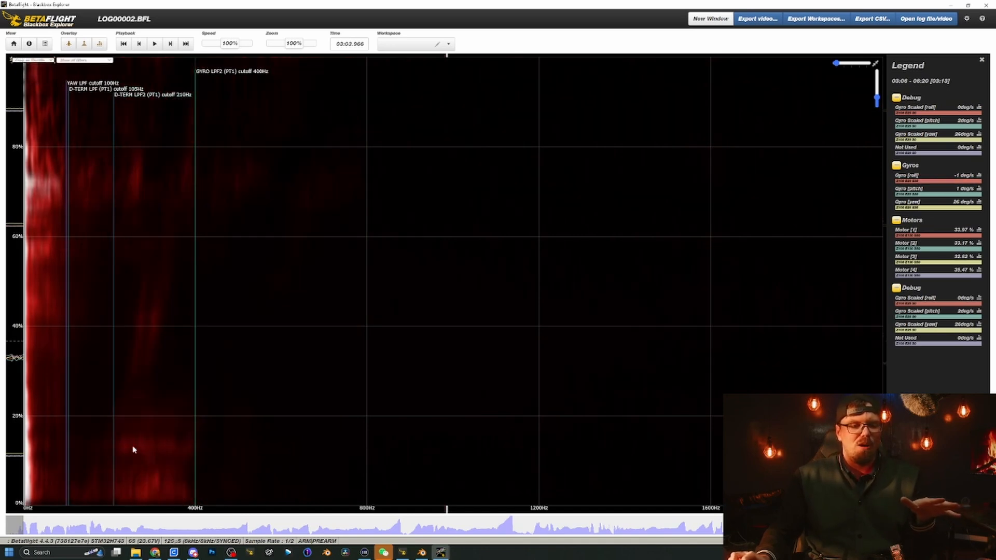
mouse_move(198, 449)
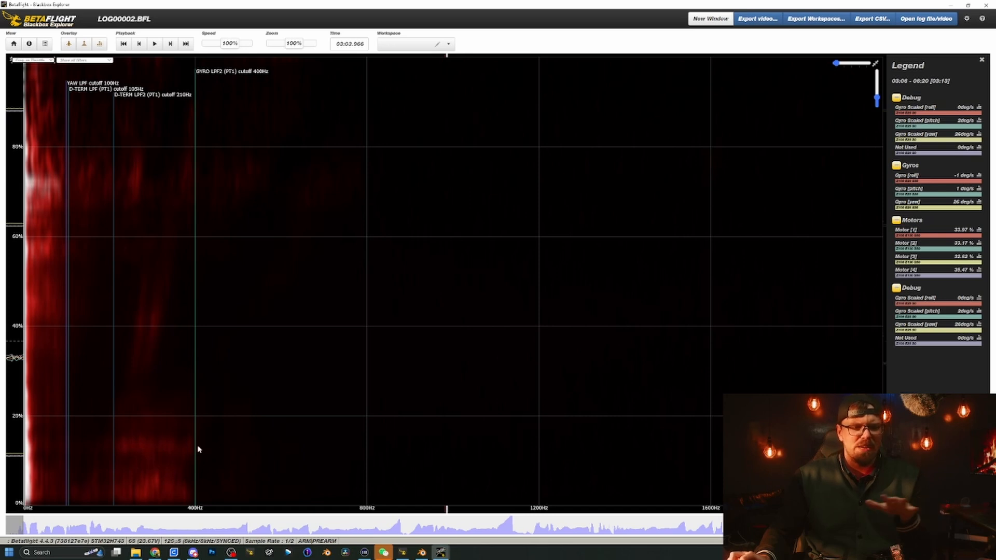
mouse_move(145, 244)
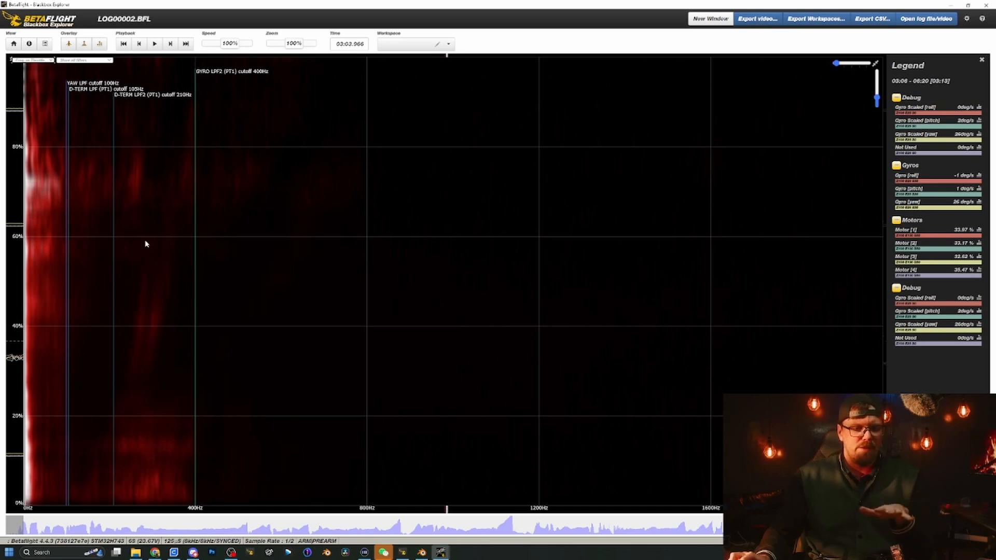
mouse_move(149, 211)
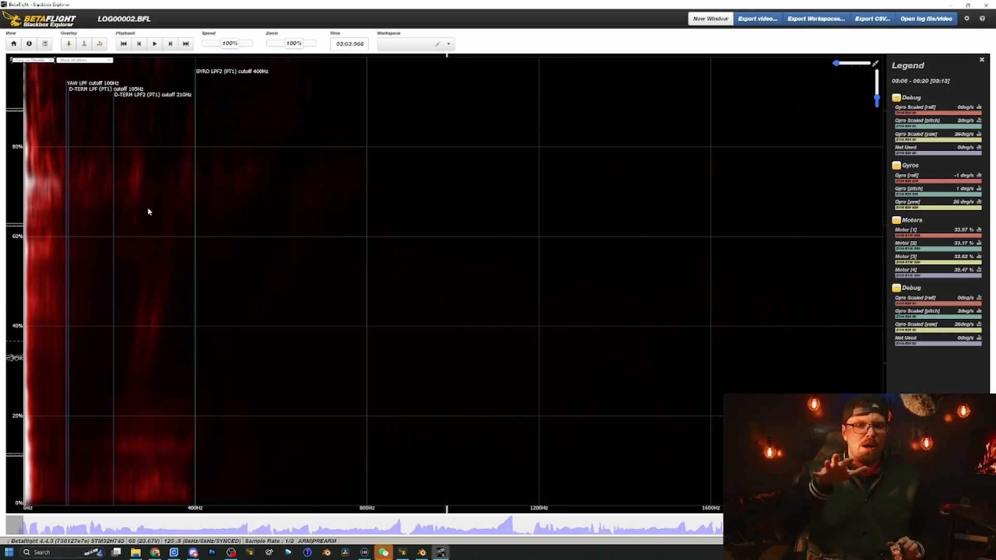
mouse_move(157, 322)
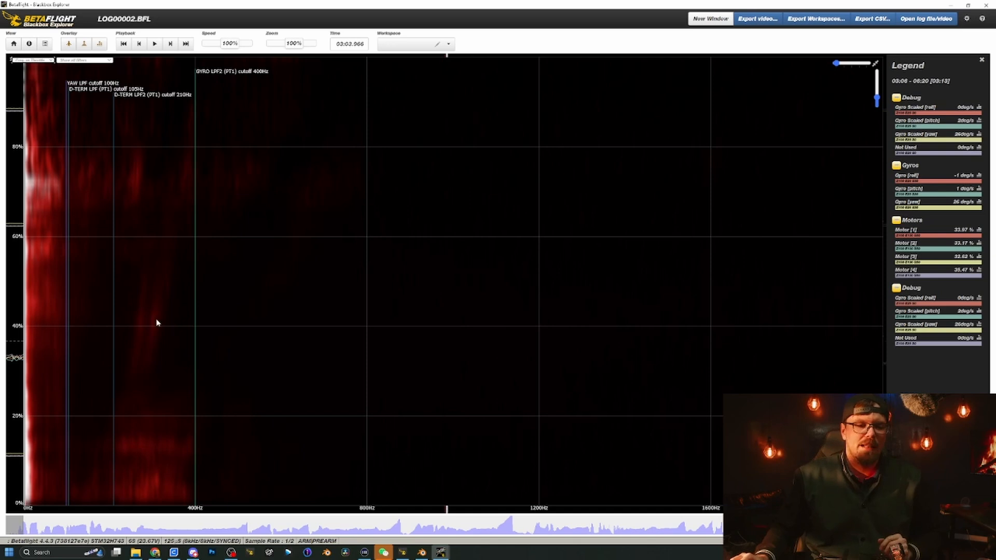
mouse_move(536, 366)
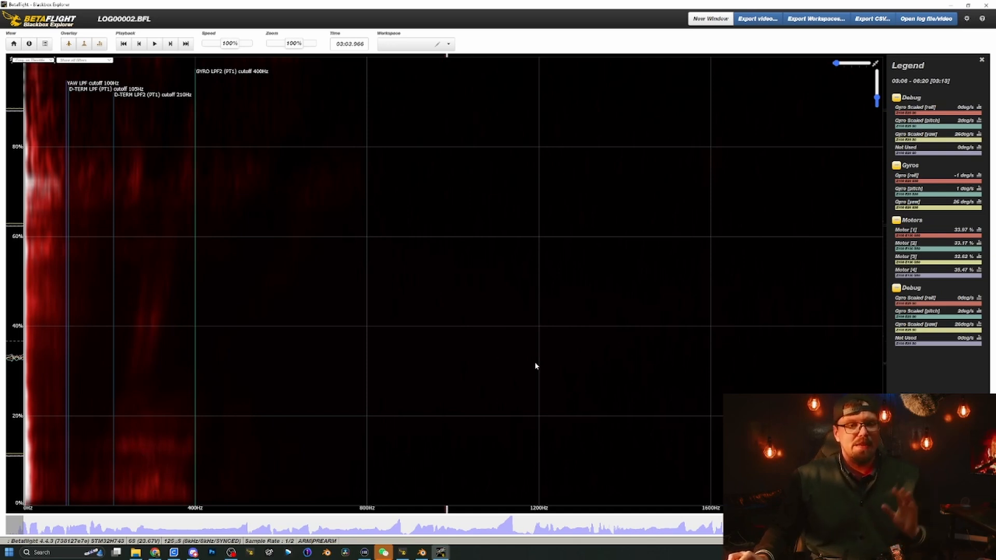
mouse_move(164, 471)
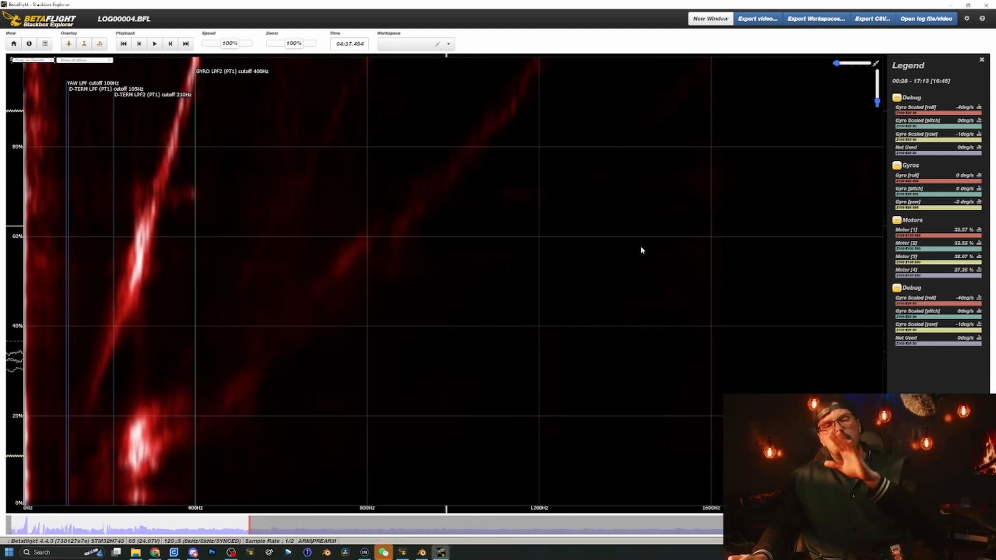
mouse_move(539, 369)
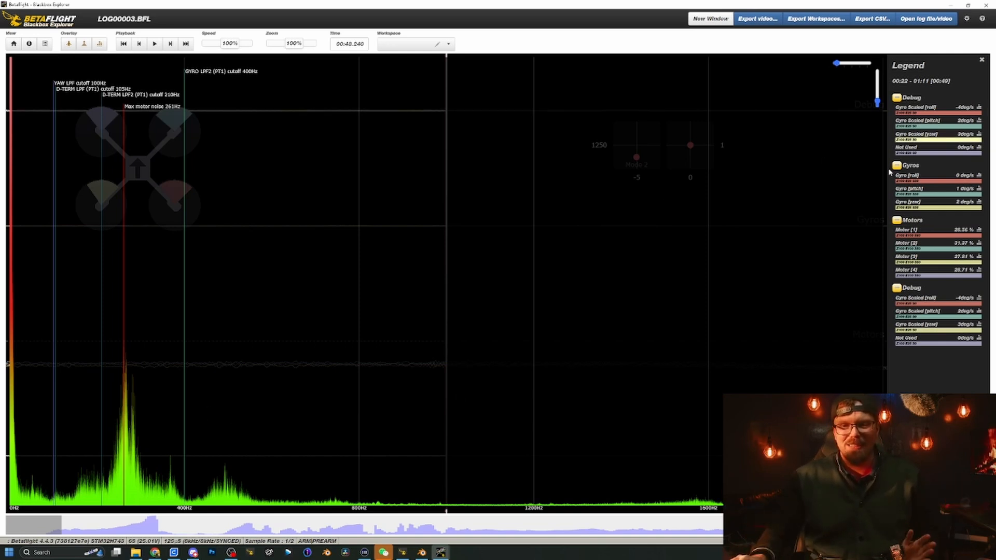
Switch LOG00003's unfiltered spectrum to the Frequency vs Throttle heatmap view.
left_click(29, 60)
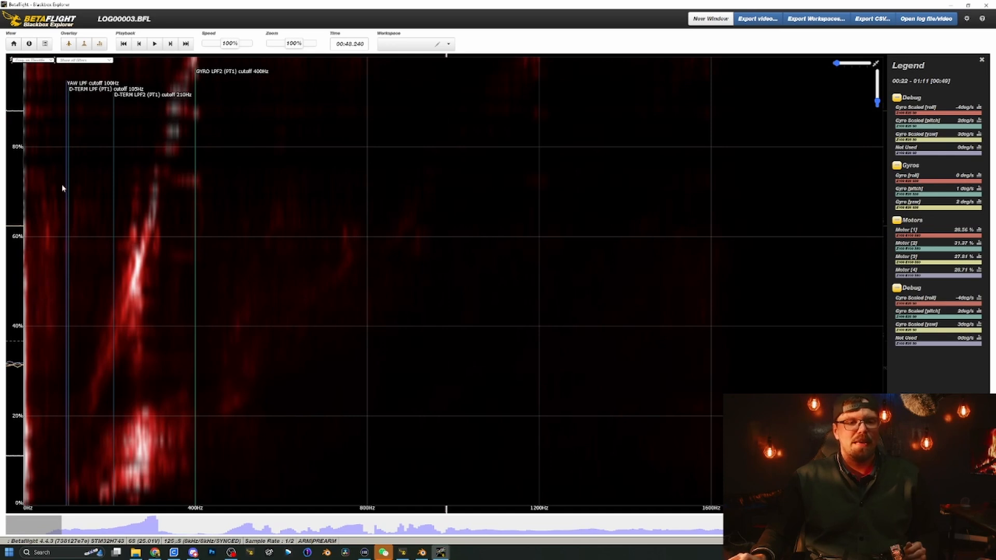
mouse_move(155, 119)
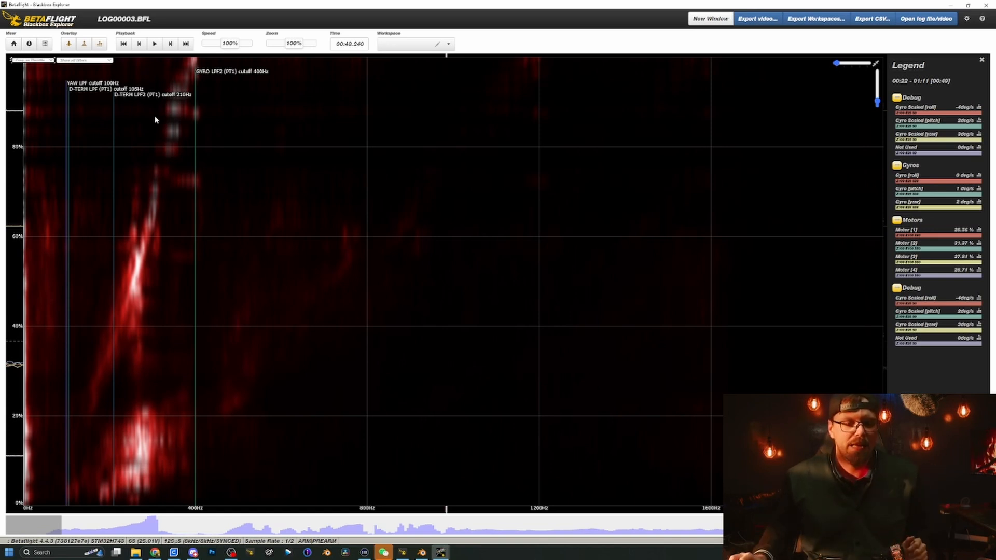
mouse_move(154, 230)
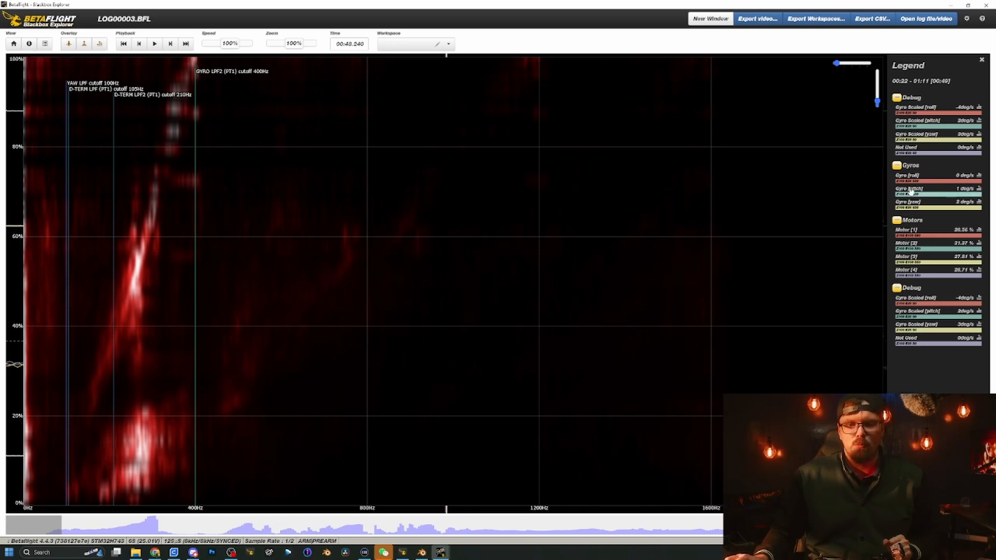
mouse_move(612, 248)
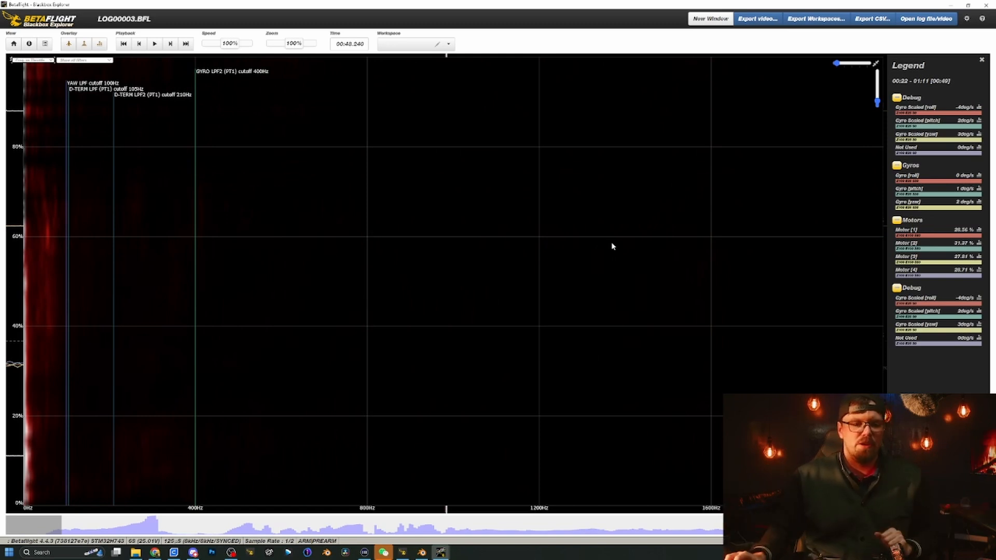
mouse_move(160, 463)
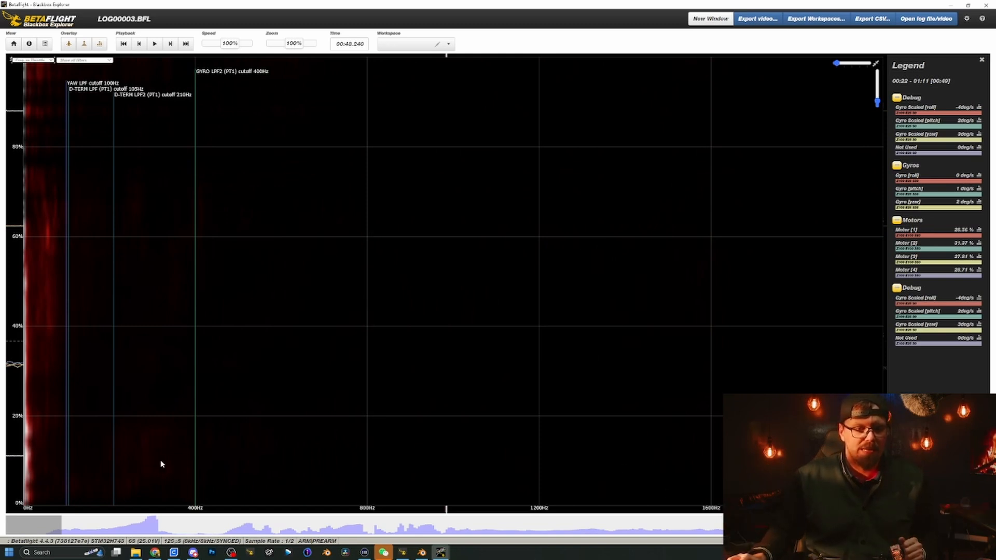
mouse_move(173, 491)
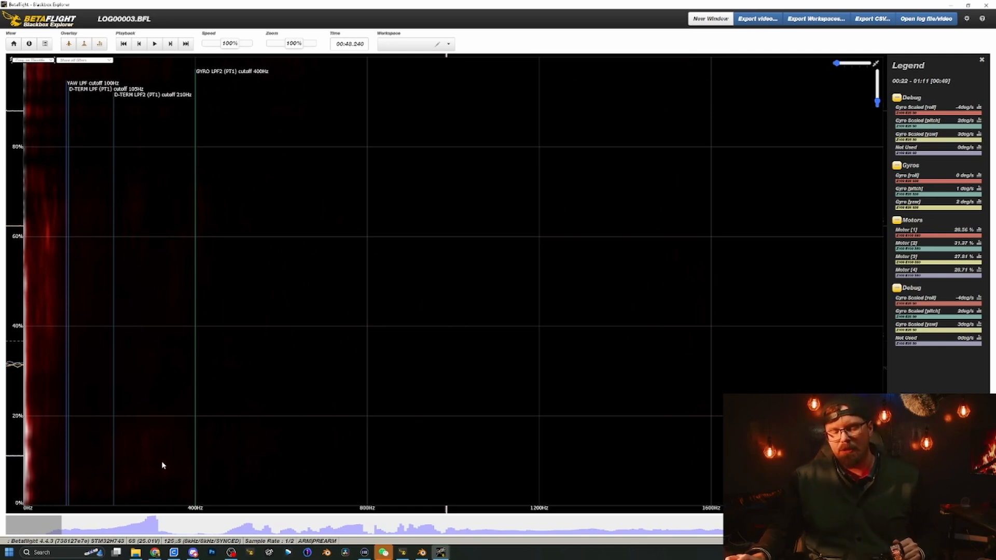
mouse_move(169, 459)
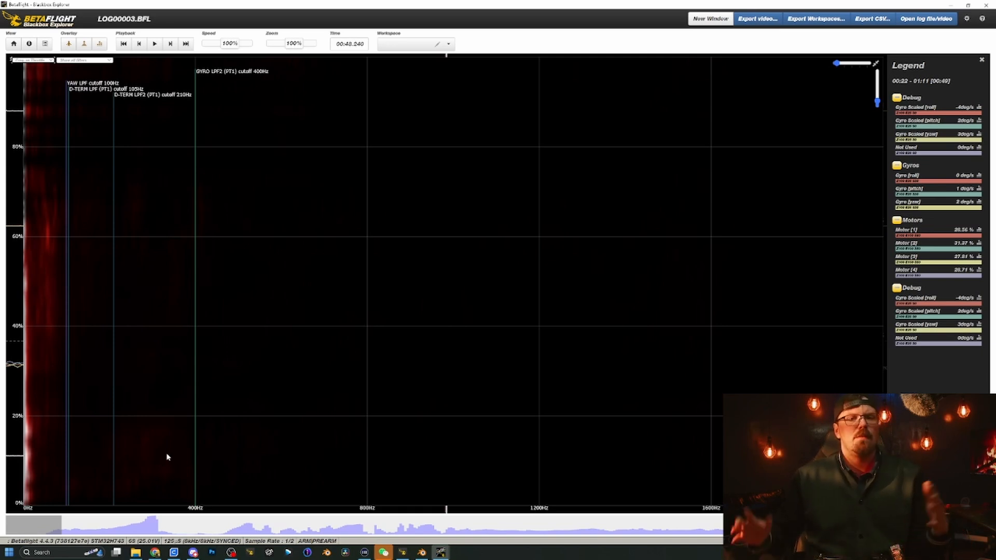
mouse_move(265, 479)
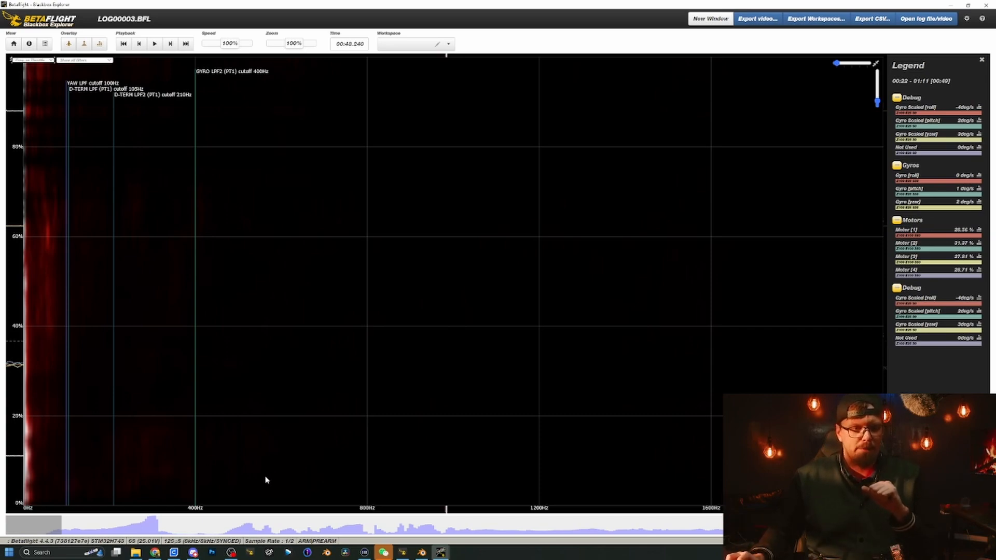